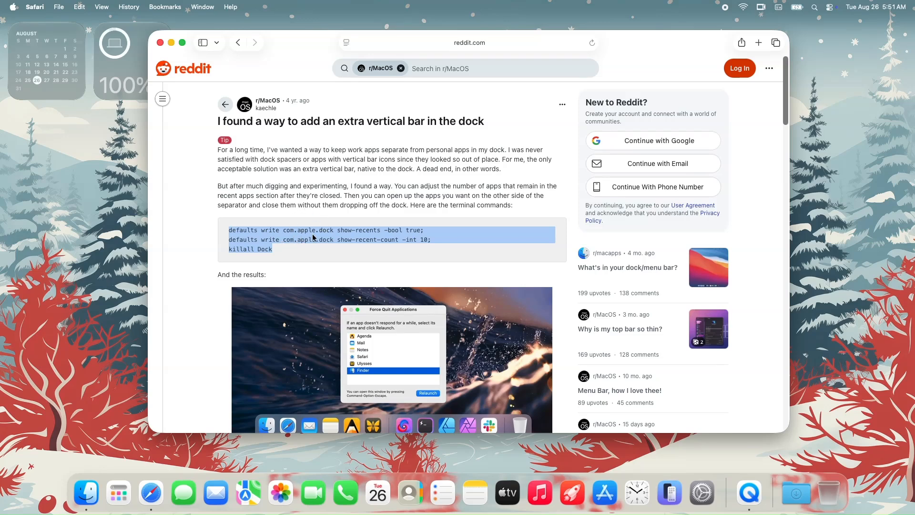
# Step: Read the terminal-command comment, picking out the number 10 and the word show-recents
pyautogui.click(336, 239)
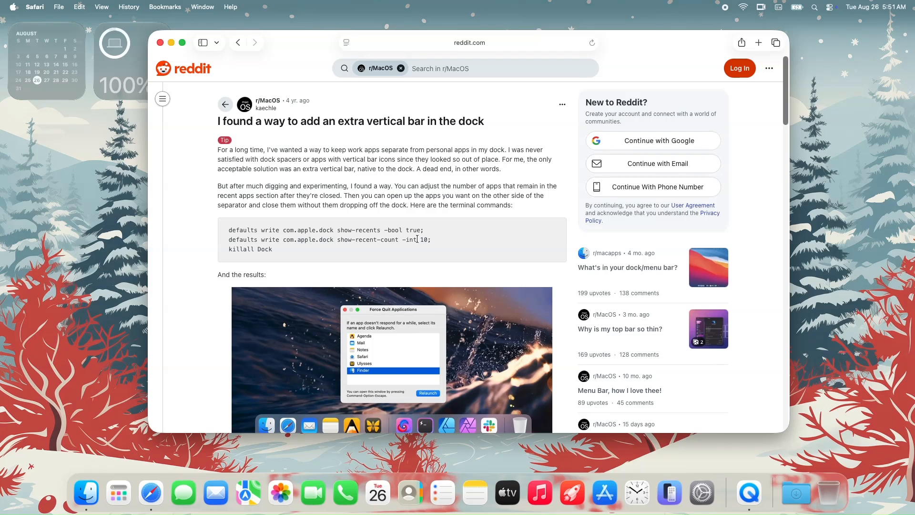
pyautogui.doubleClick(423, 239)
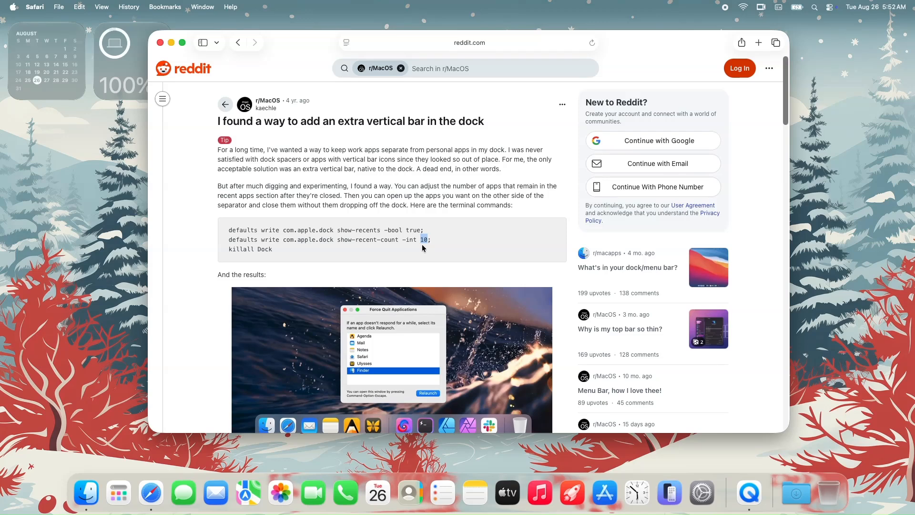
pyautogui.moveTo(291, 263)
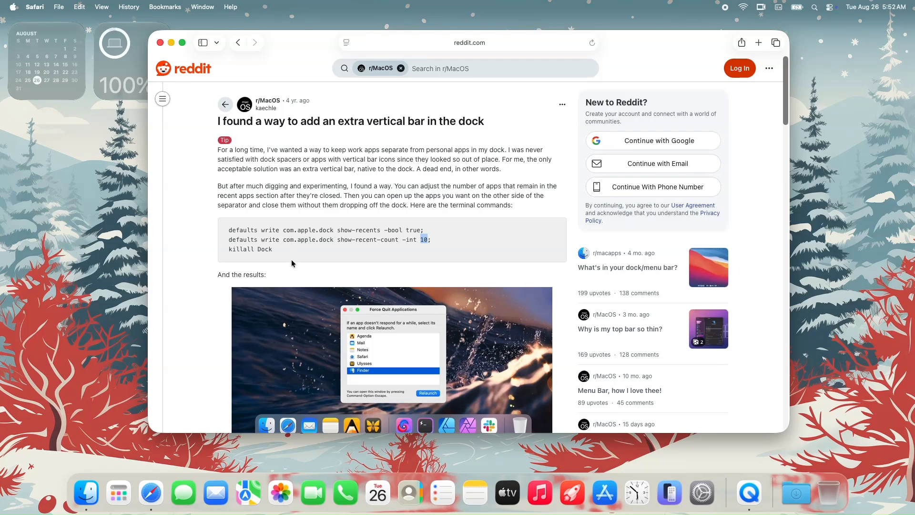
pyautogui.scroll(-3)
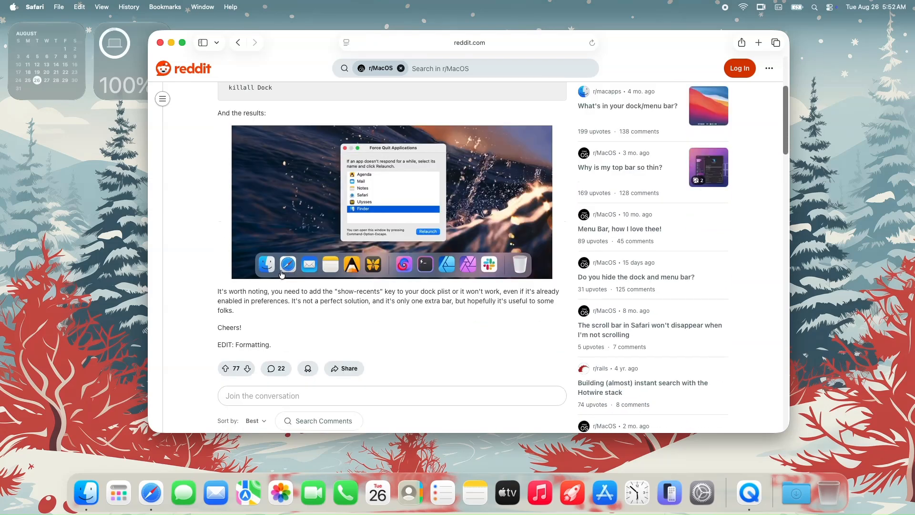
pyautogui.doubleClick(357, 292)
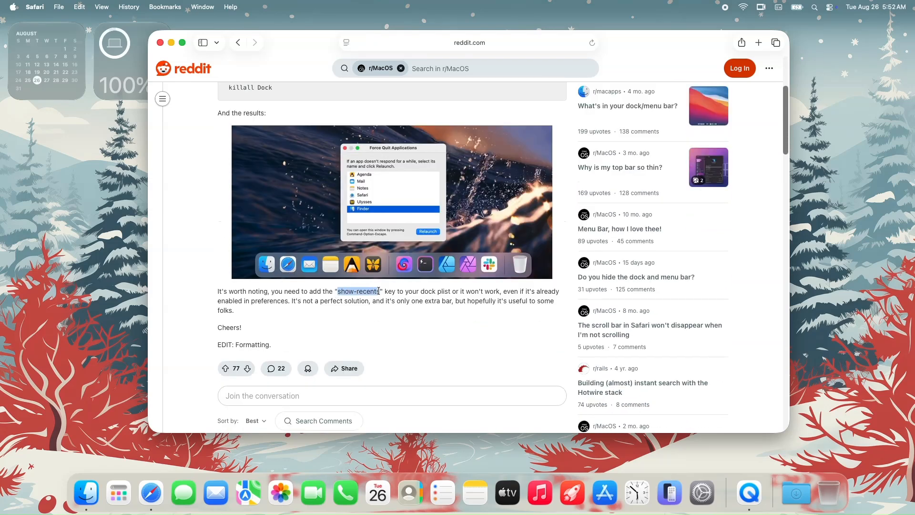
pyautogui.moveTo(376, 301)
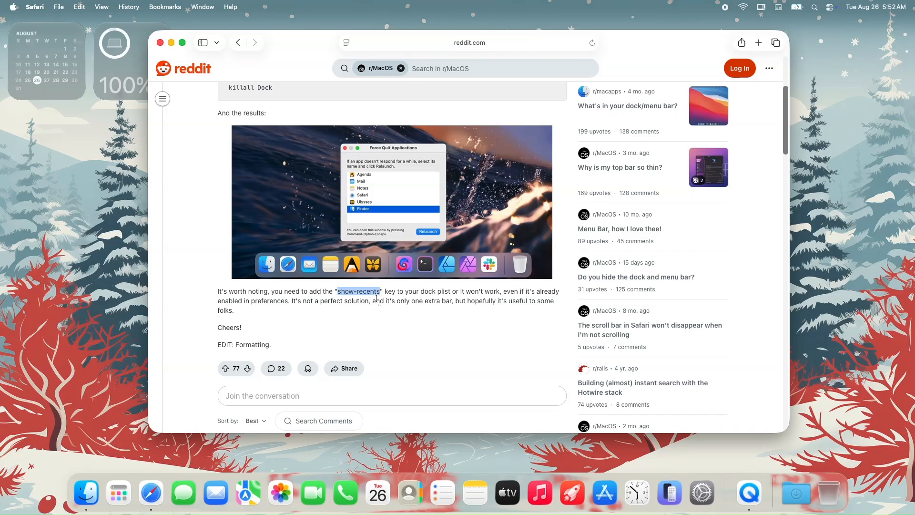
pyautogui.moveTo(385, 292)
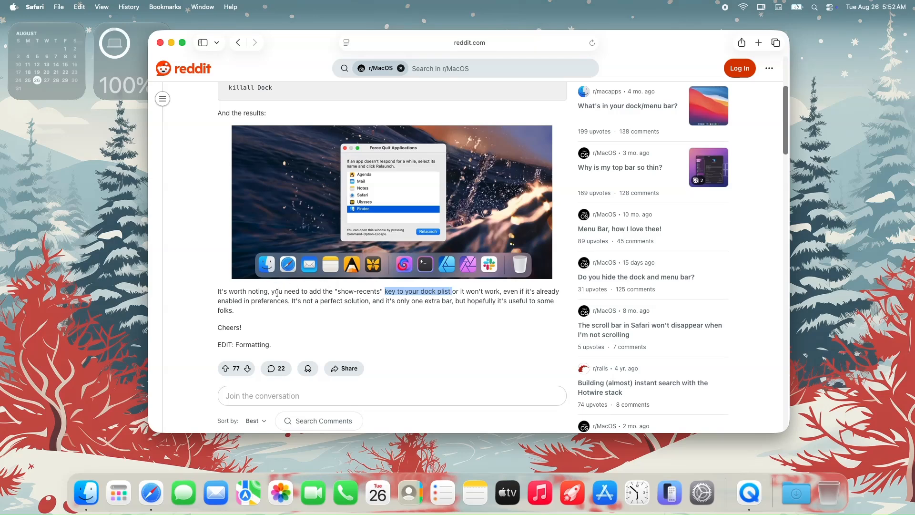
# Step: Scroll down the thread and expand the hidden reply explaining the empty-folder .app divider method
pyautogui.scroll(-3)
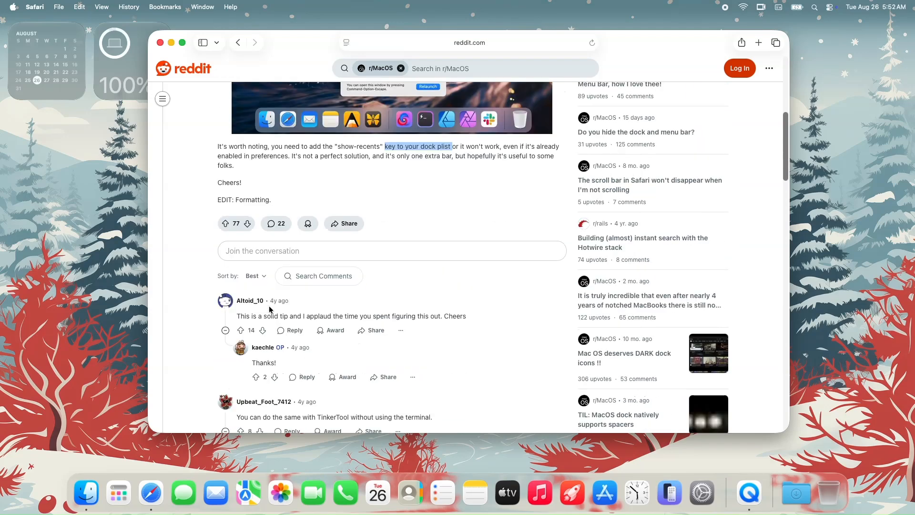
pyautogui.scroll(-3)
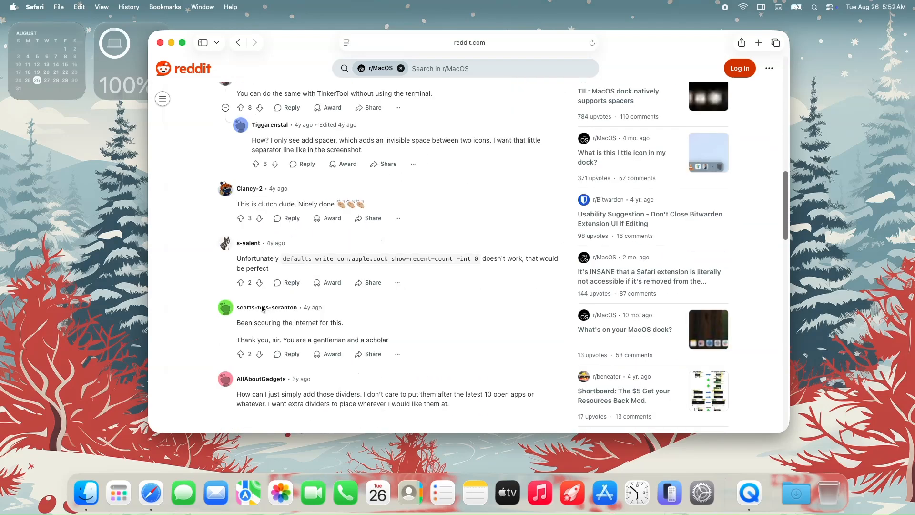
pyautogui.scroll(-3)
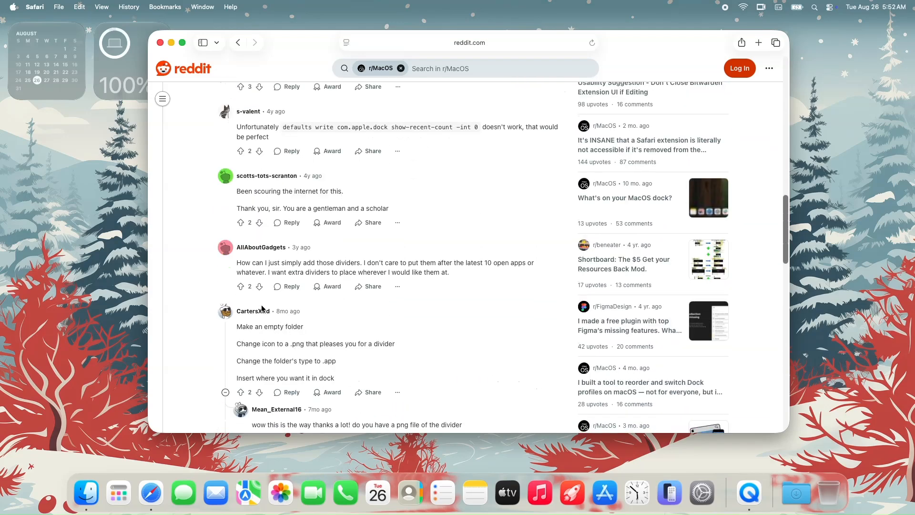
pyautogui.scroll(-3)
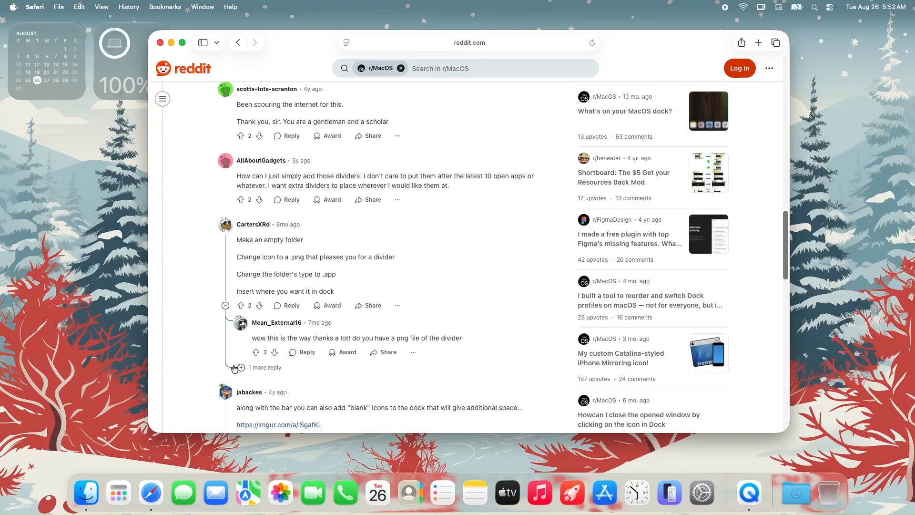
pyautogui.click(233, 367)
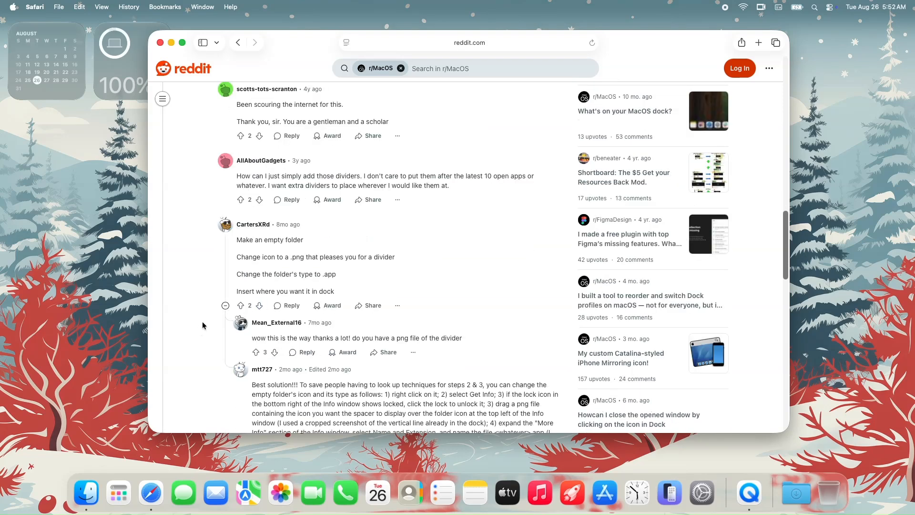
pyautogui.scroll(-3)
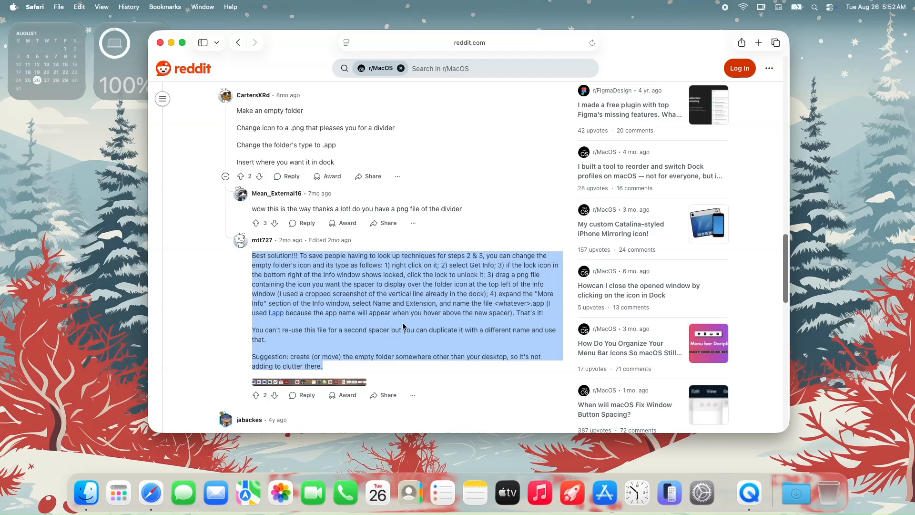
pyautogui.moveTo(391, 332)
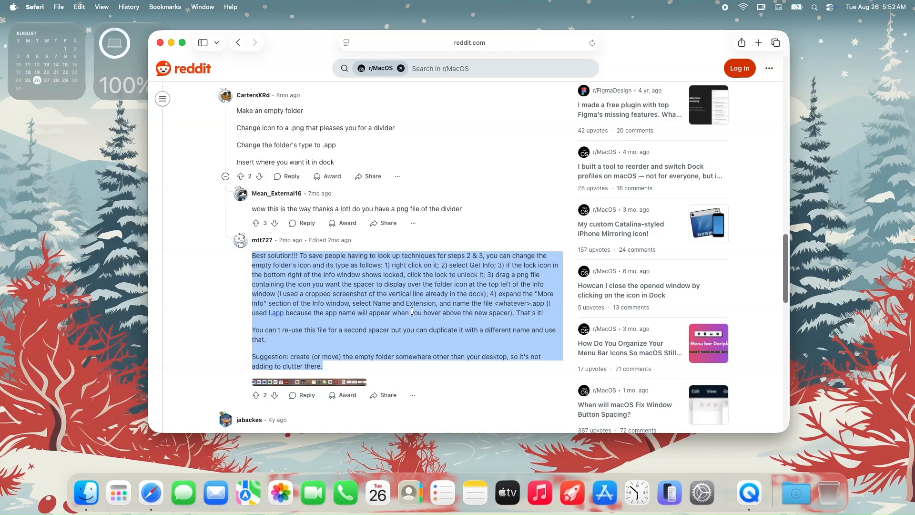
pyautogui.click(412, 309)
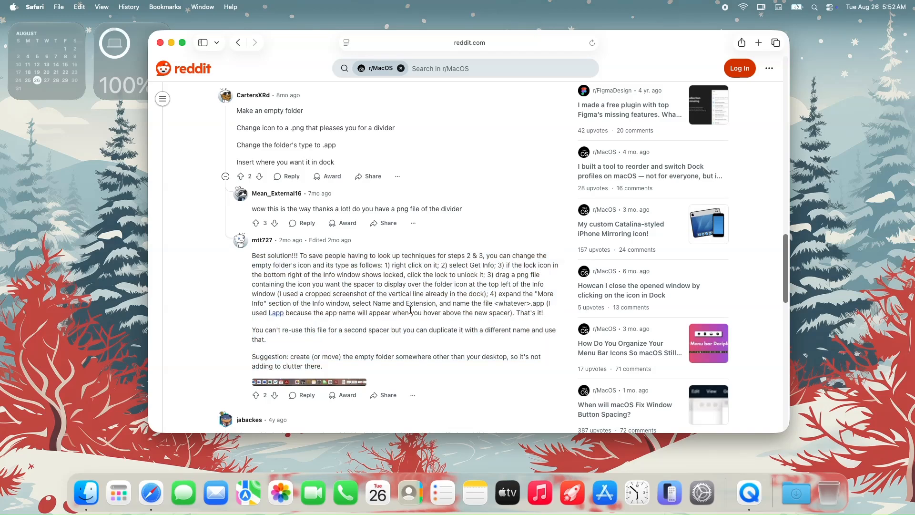
pyautogui.moveTo(409, 275)
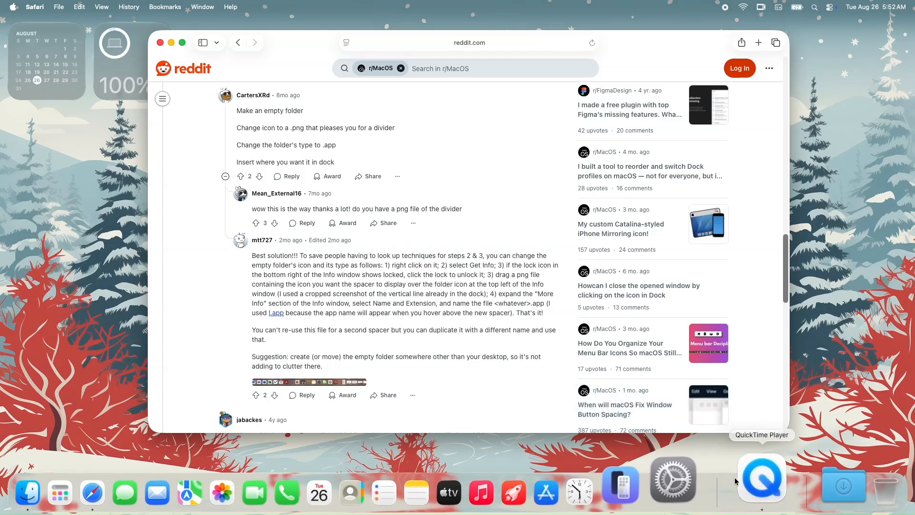
pyautogui.moveTo(680, 417)
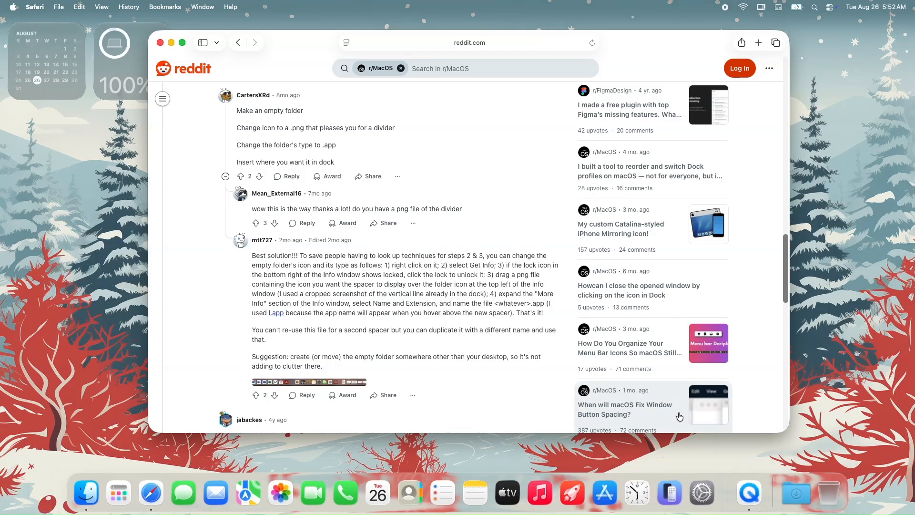
pyautogui.moveTo(547, 416)
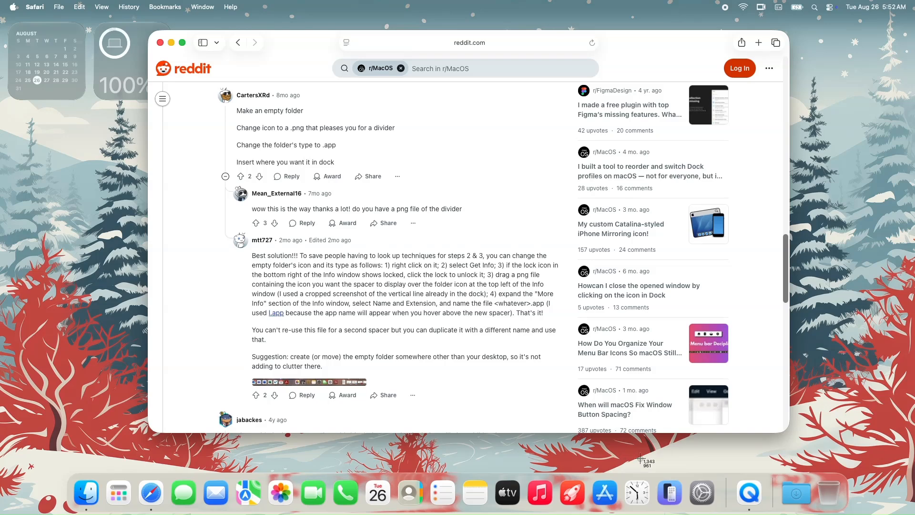
pyautogui.moveTo(723, 473)
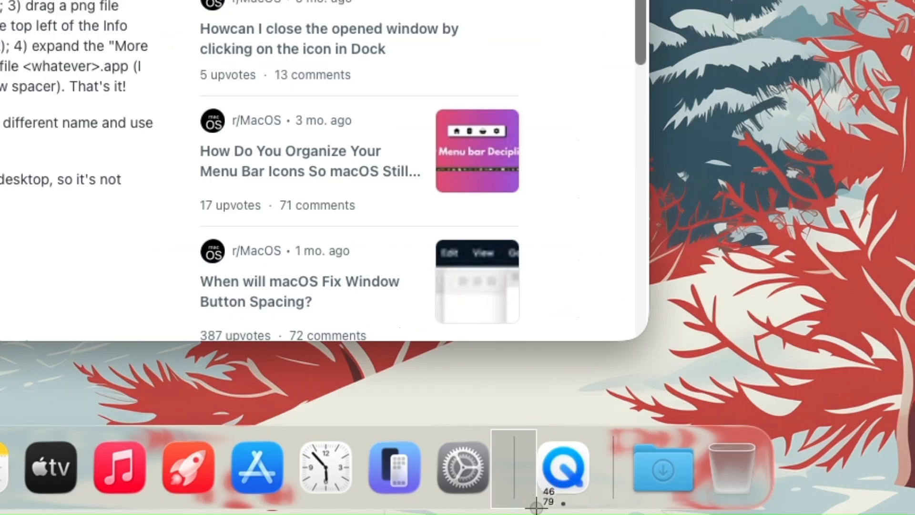
pyautogui.moveTo(588, 437)
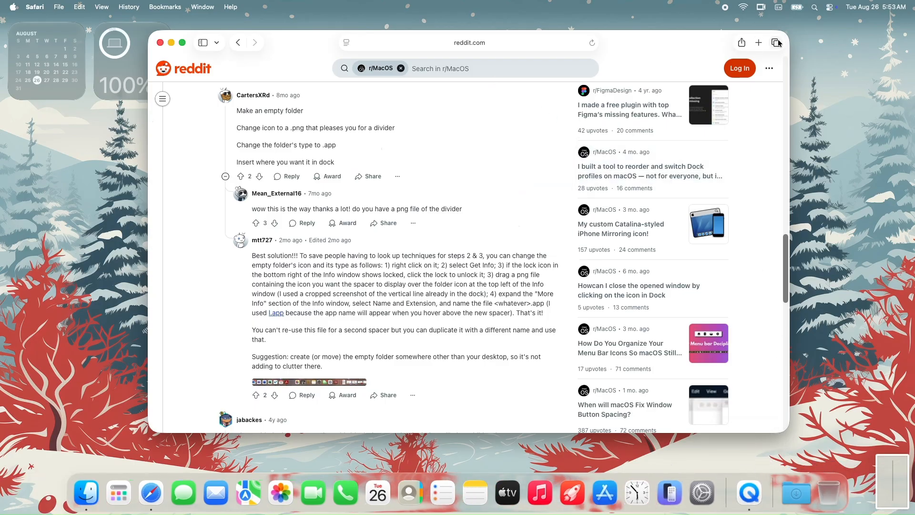
# Step: Search for 'photopea' in a new tab and launch the Photopea editor from its page
pyautogui.click(758, 42)
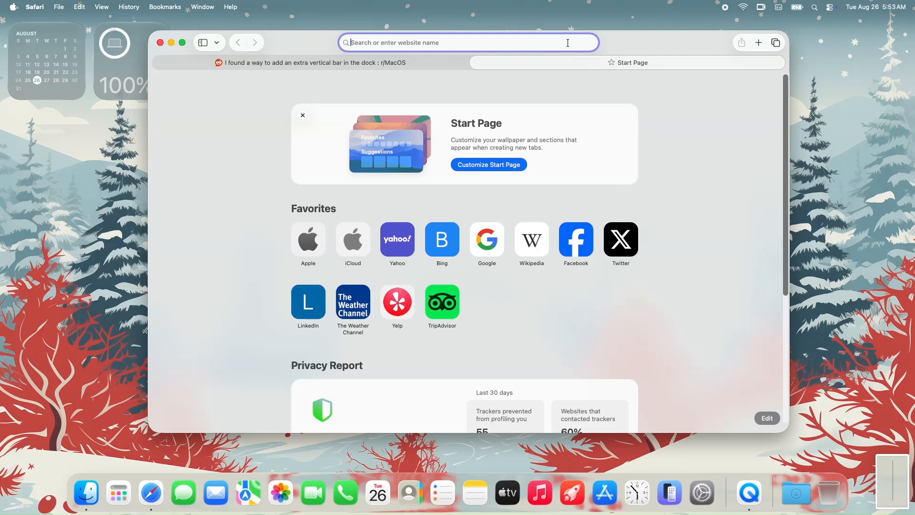
pyautogui.write('photopea')
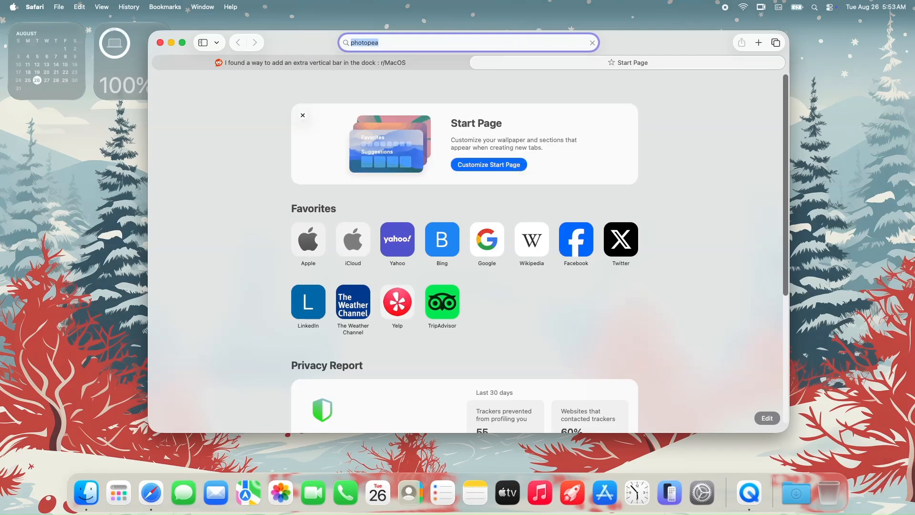
pyautogui.press('Return')
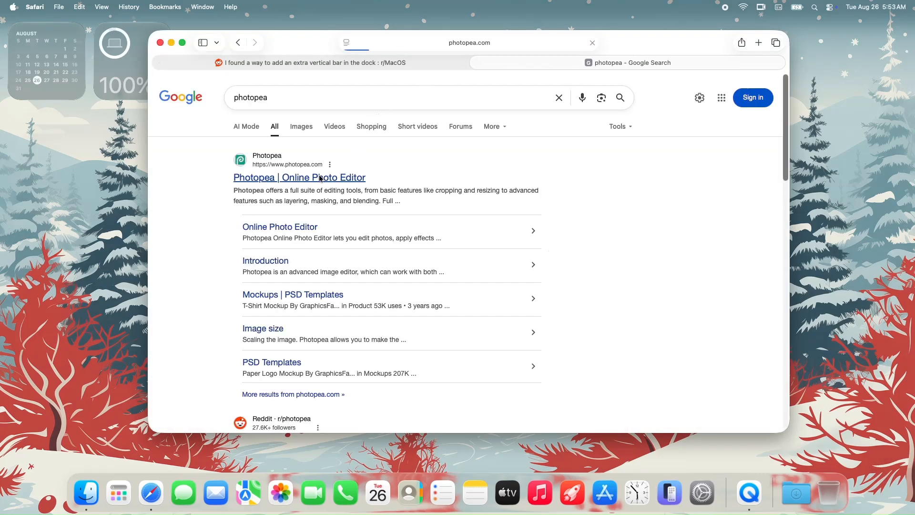
pyautogui.click(298, 177)
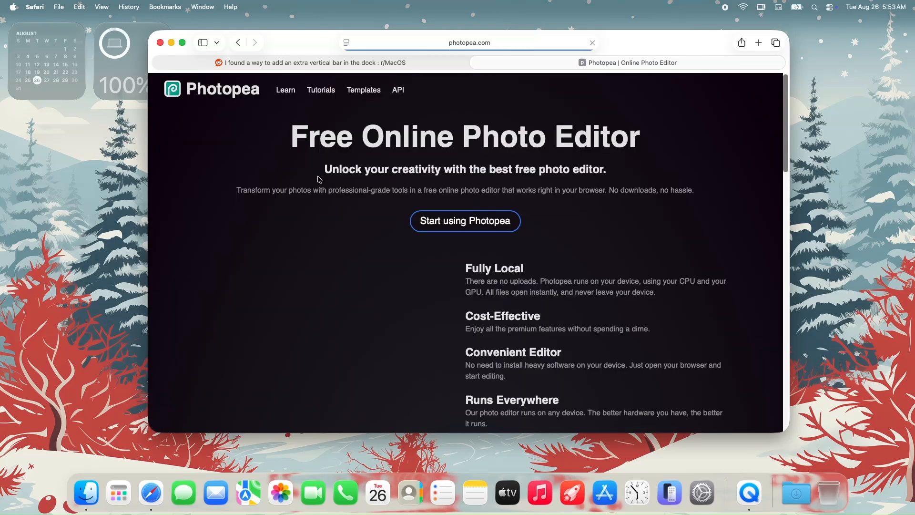
pyautogui.click(465, 220)
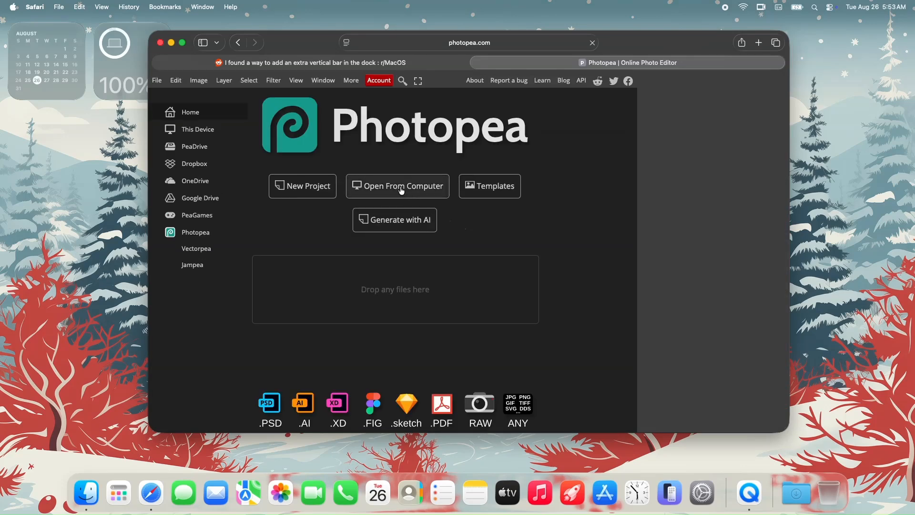
# Step: Upload the dock-bar screenshot PNG from Documents into Photopea
pyautogui.click(397, 186)
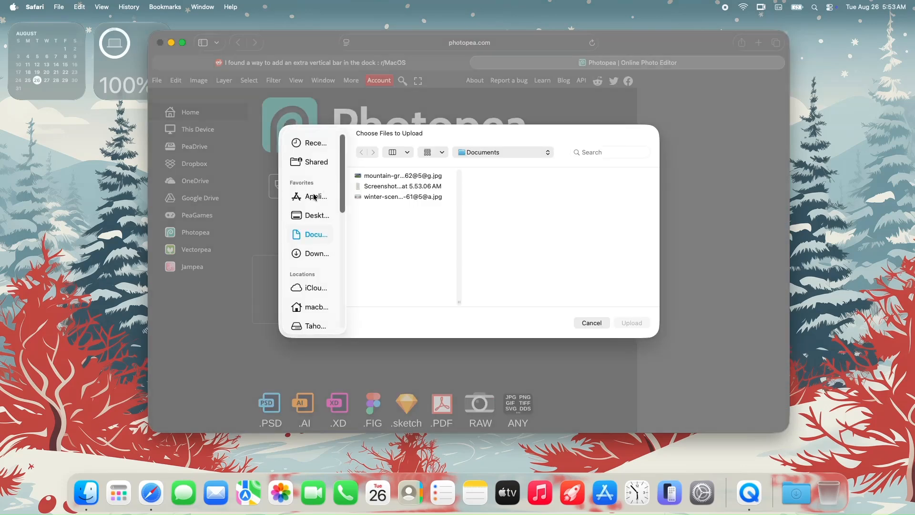
pyautogui.click(403, 186)
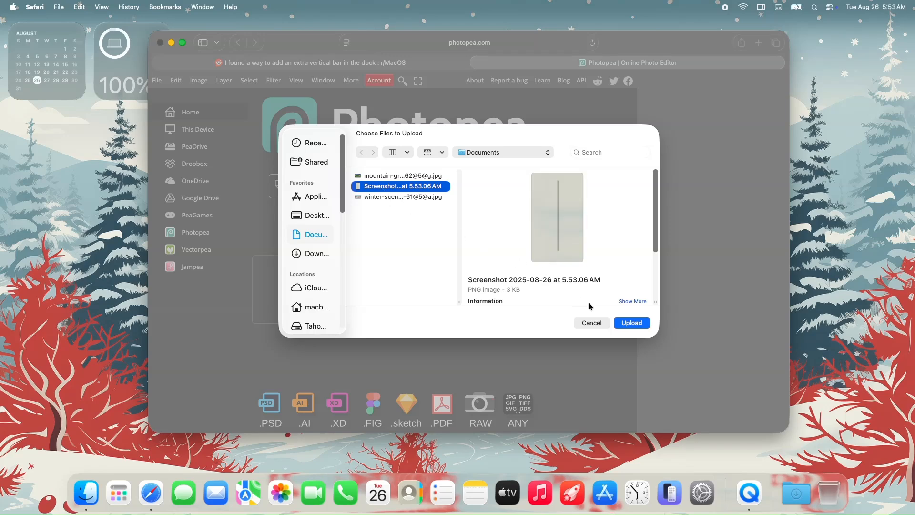
pyautogui.click(631, 322)
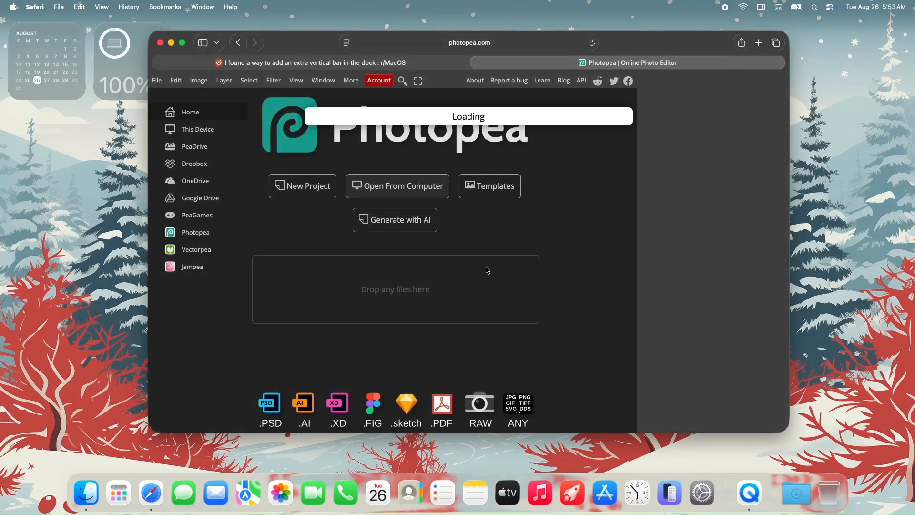
pyautogui.moveTo(467, 266)
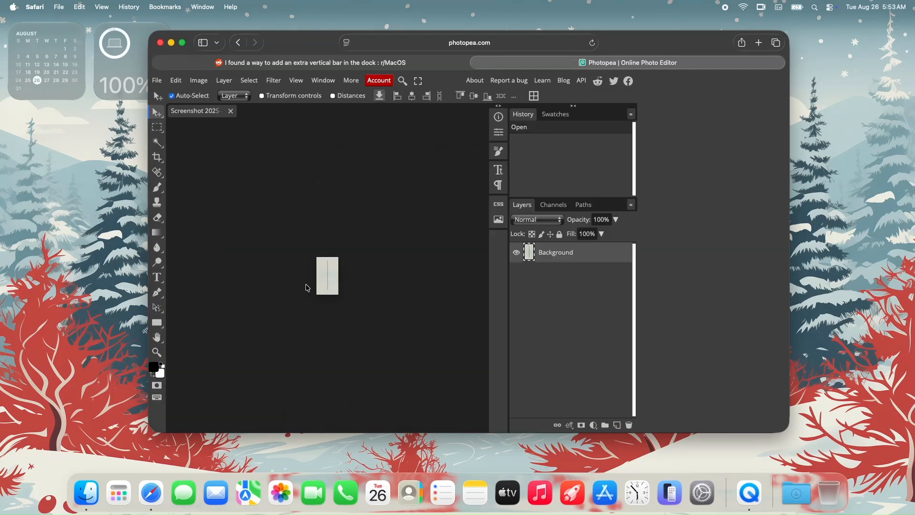
# Step: Select the light background with the Magic Wand and clear it to transparency, leaving only the grey bar
pyautogui.click(156, 353)
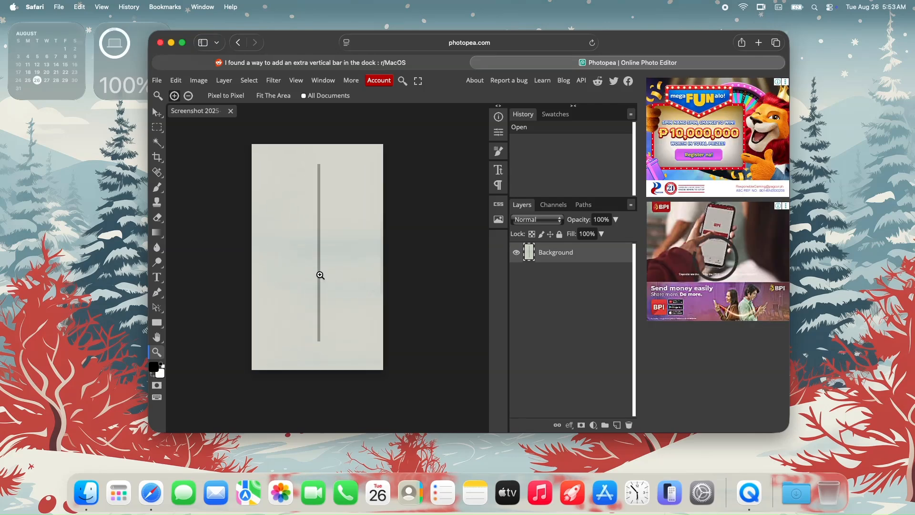
pyautogui.click(157, 128)
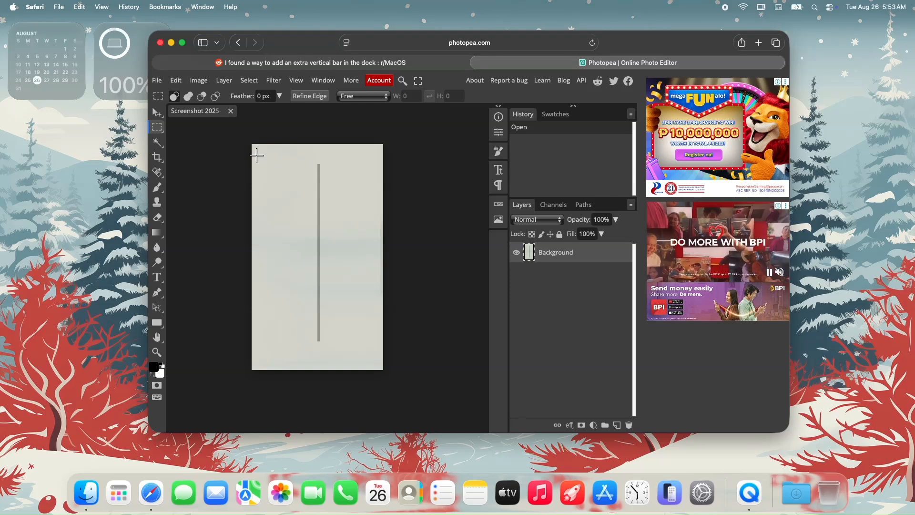
pyautogui.click(157, 142)
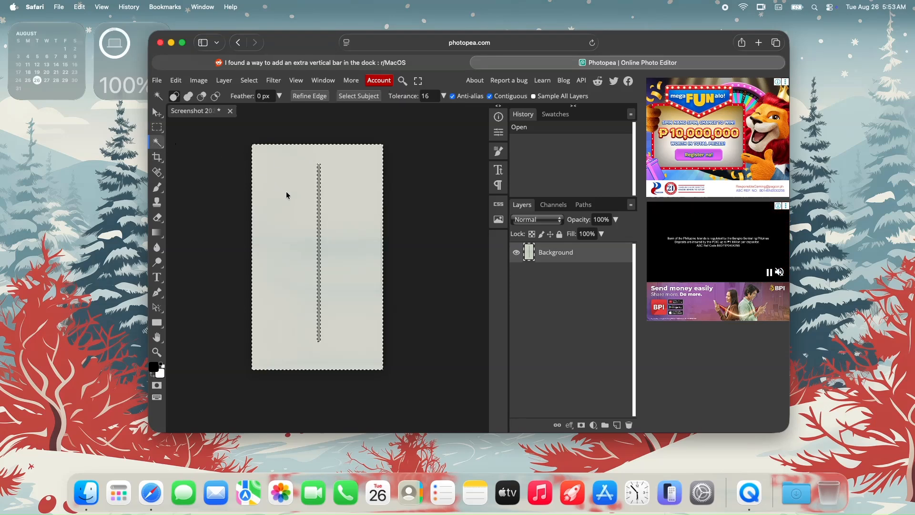
pyautogui.click(273, 171)
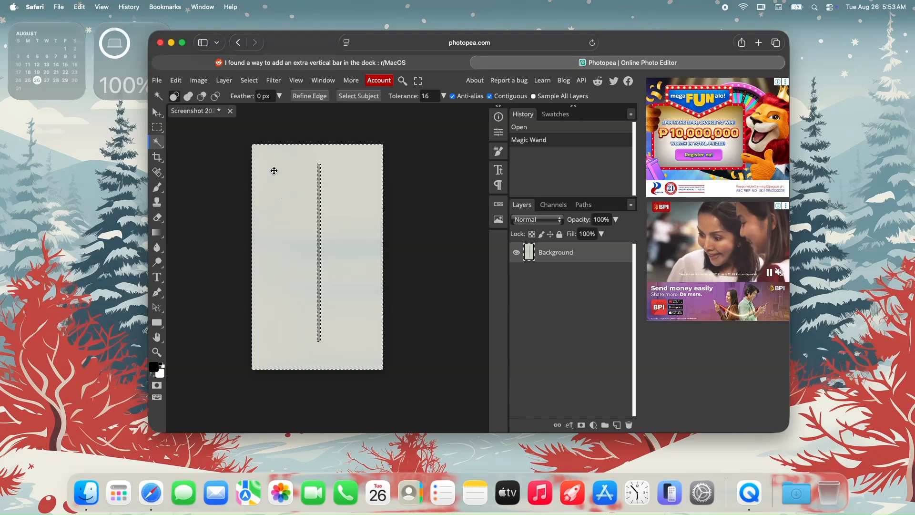
pyautogui.click(176, 80)
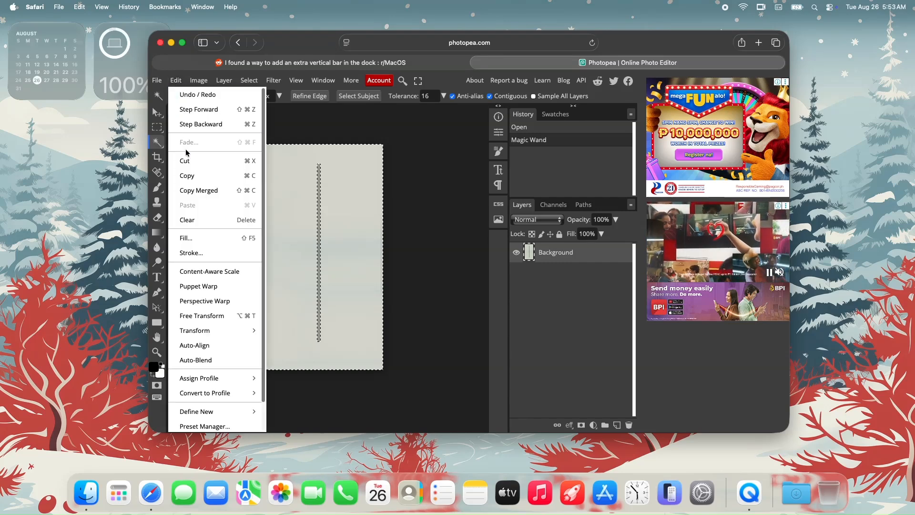
pyautogui.click(187, 221)
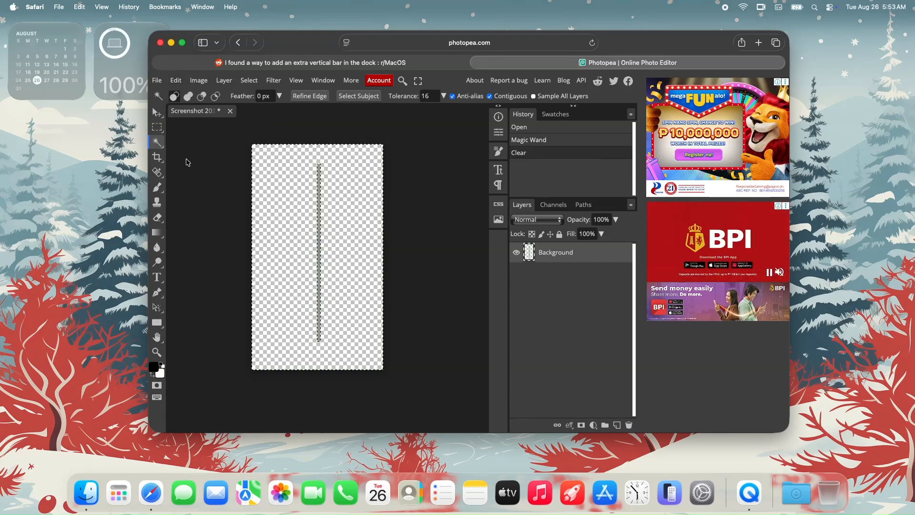
pyautogui.moveTo(163, 87)
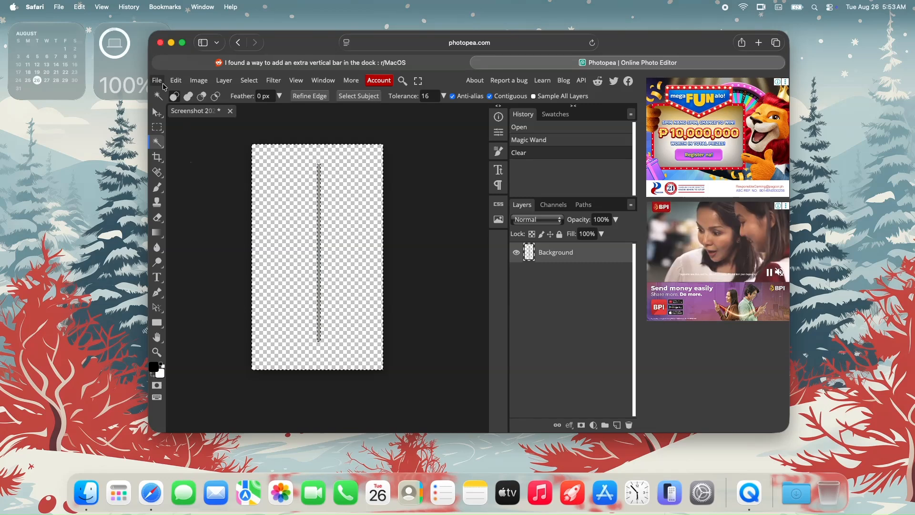
pyautogui.click(156, 80)
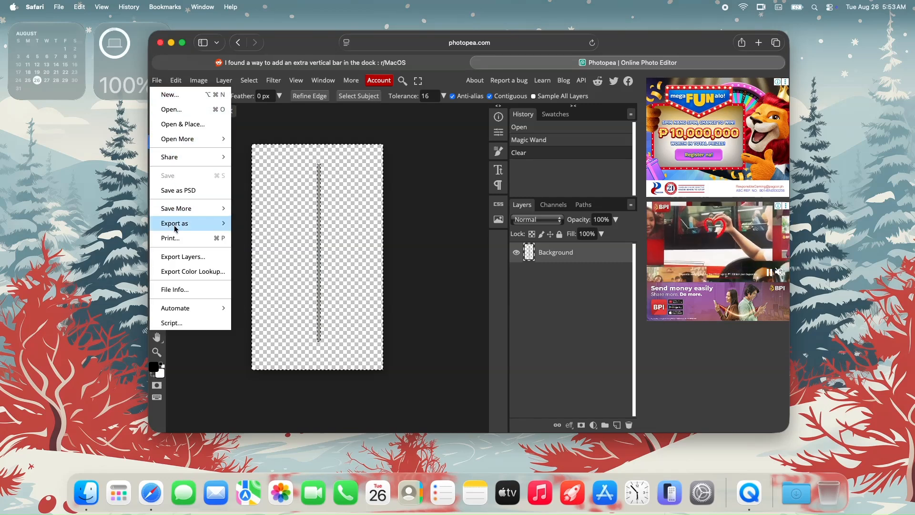
# Step: Export the transparent bar as a PNG named Spacer and allow Safari to download it
pyautogui.click(175, 223)
pyautogui.write('Spacer')
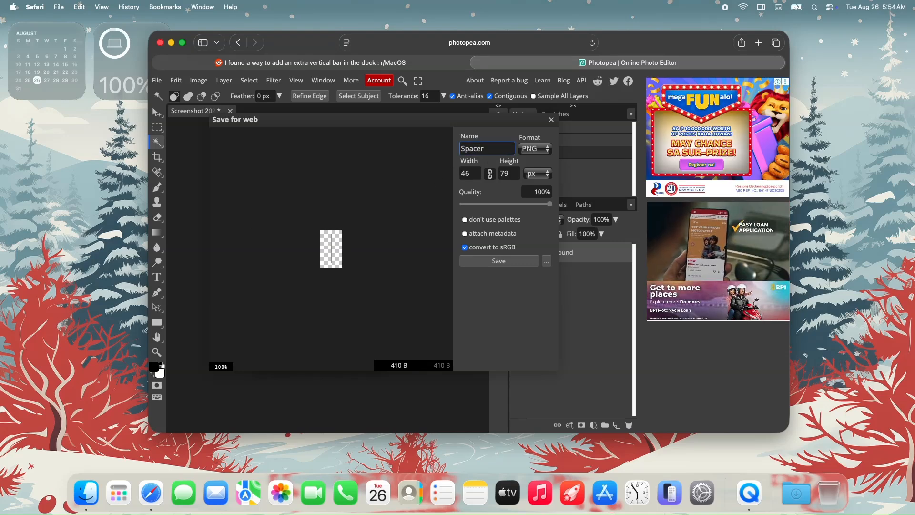
pyautogui.click(499, 262)
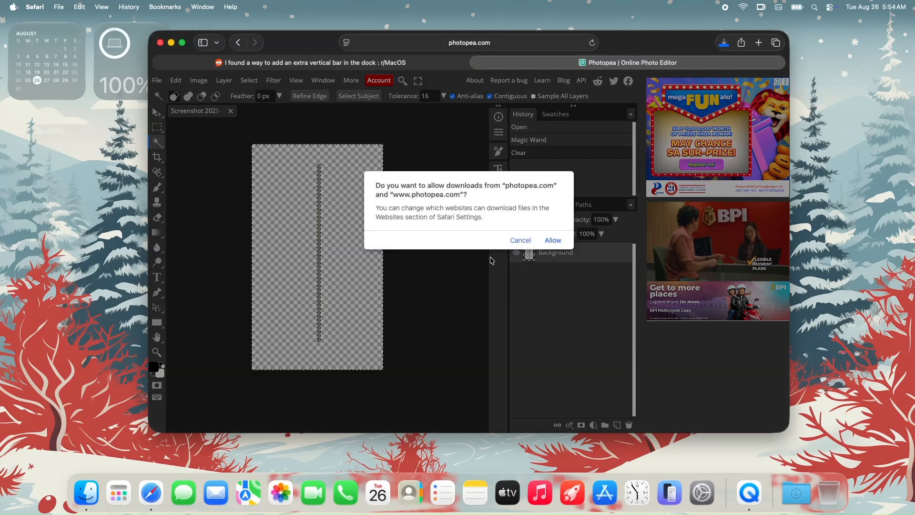
pyautogui.click(552, 241)
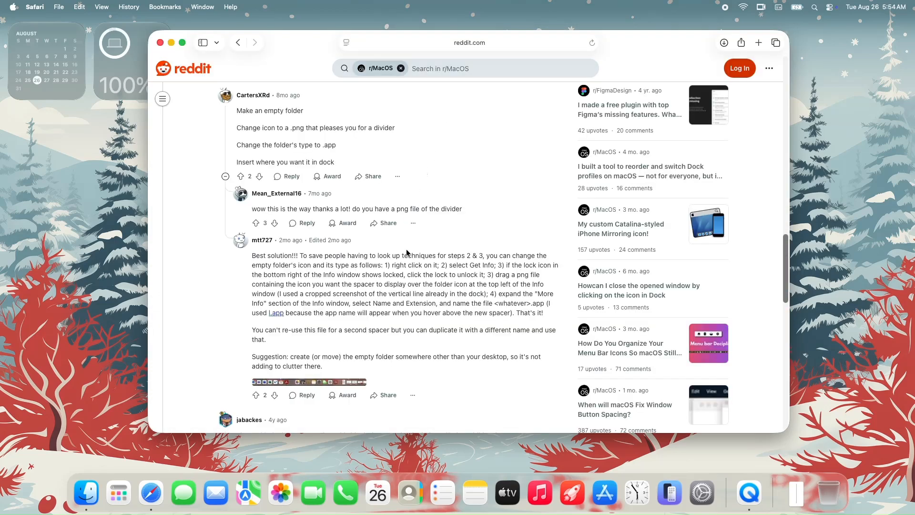
pyautogui.moveTo(405, 264)
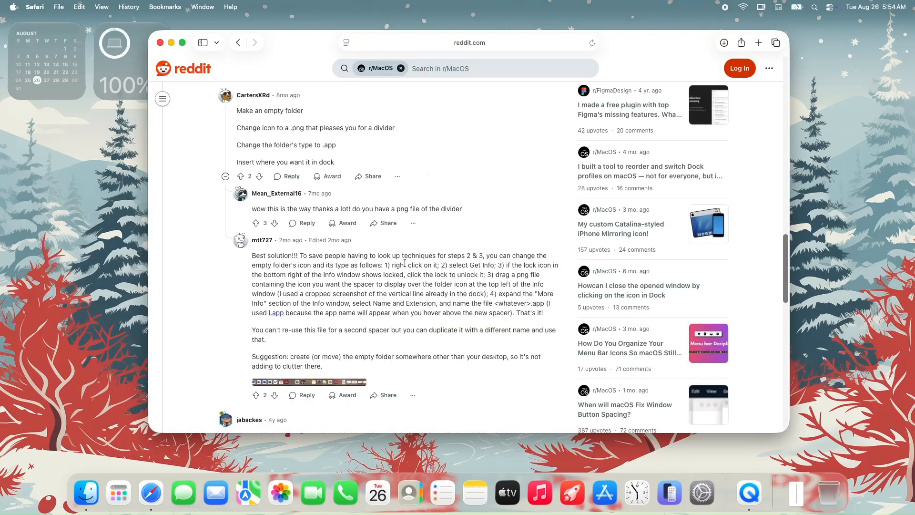
pyautogui.moveTo(121, 442)
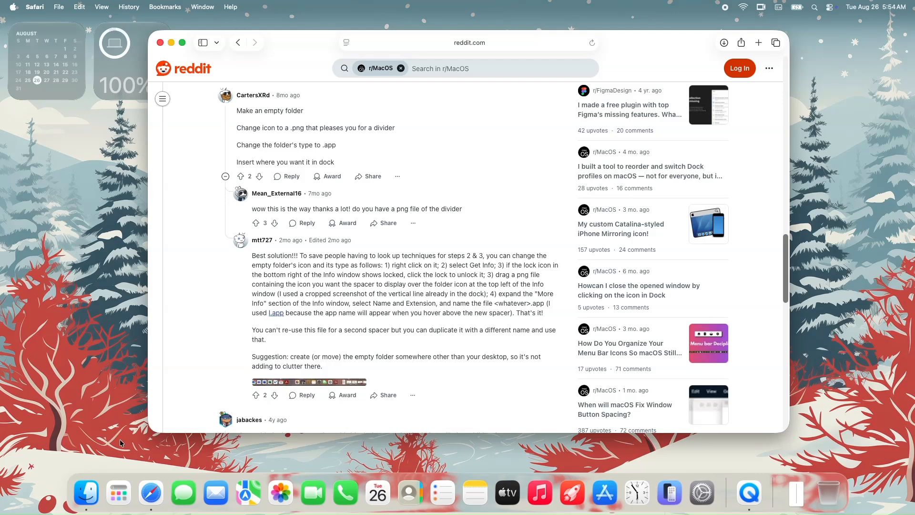
# Step: Bring up the Documents folder in Finder from the Dock
pyautogui.click(86, 492)
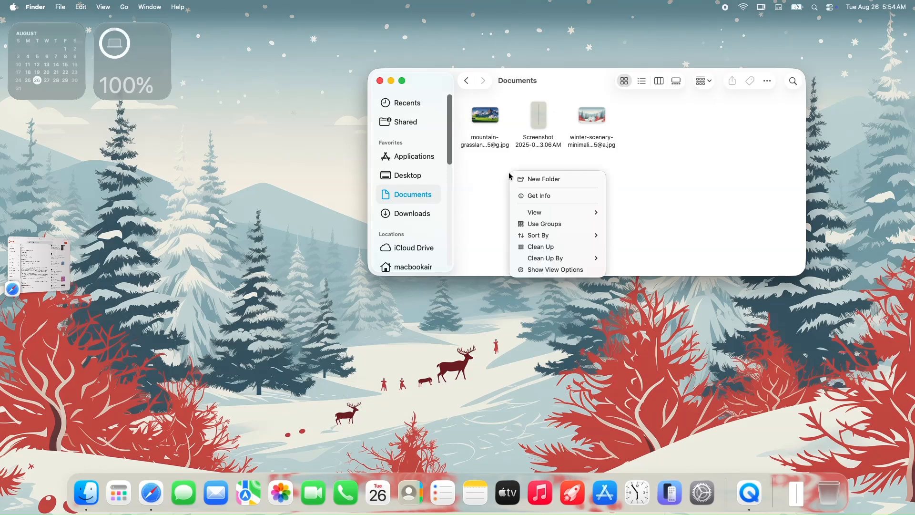
# Step: Create a new untitled folder in Documents, then reread the Reddit instructions and return to Finder
pyautogui.click(542, 179)
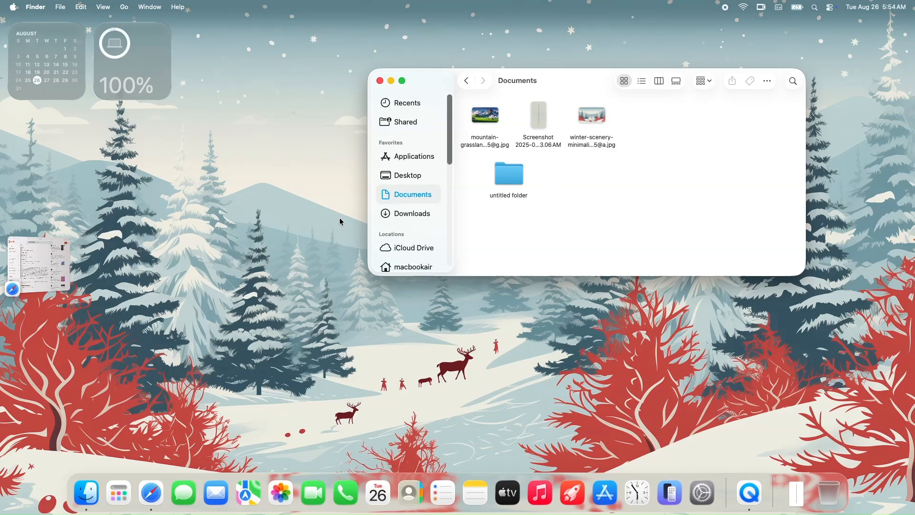
pyautogui.click(151, 493)
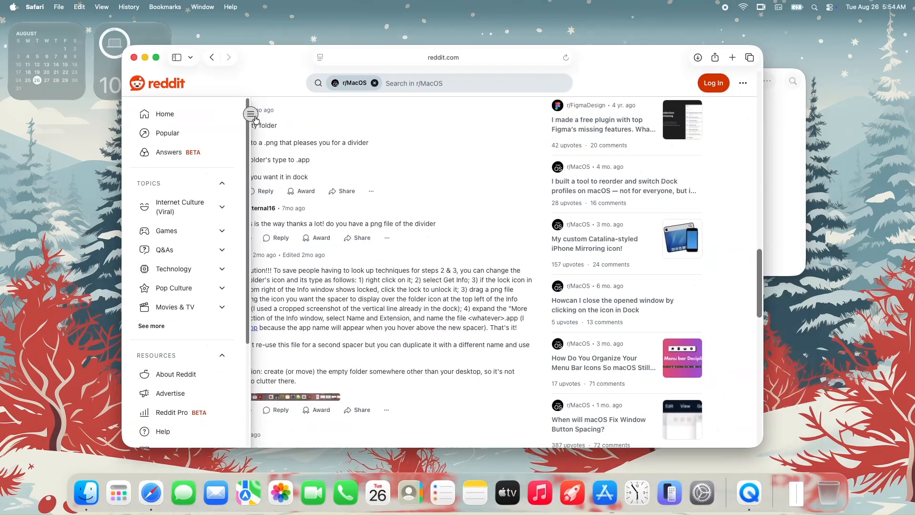
pyautogui.click(251, 113)
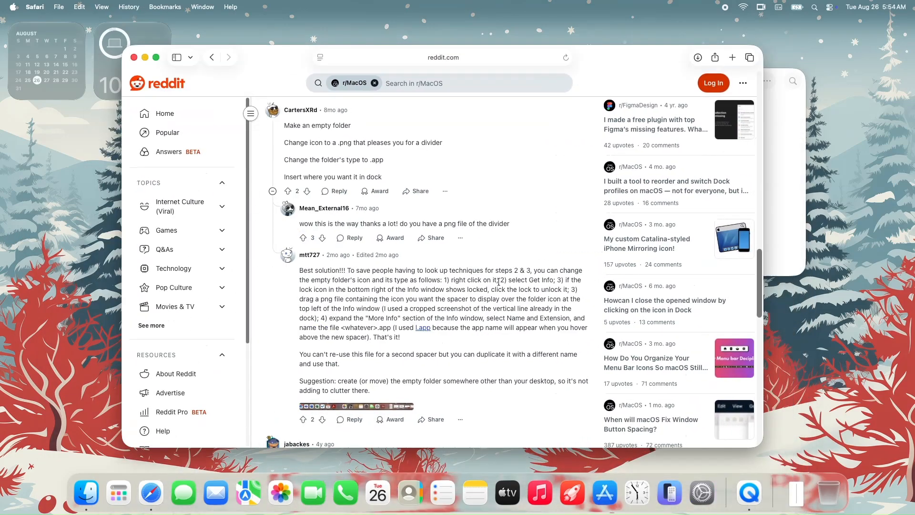
pyautogui.click(86, 493)
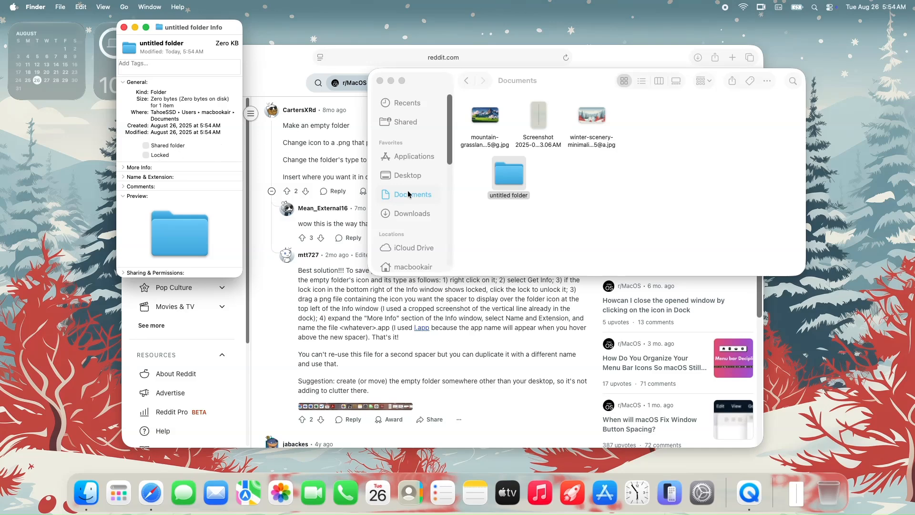
# Step: Rename the folder to l.app in the Get Info Name & Extension field
pyautogui.click(412, 213)
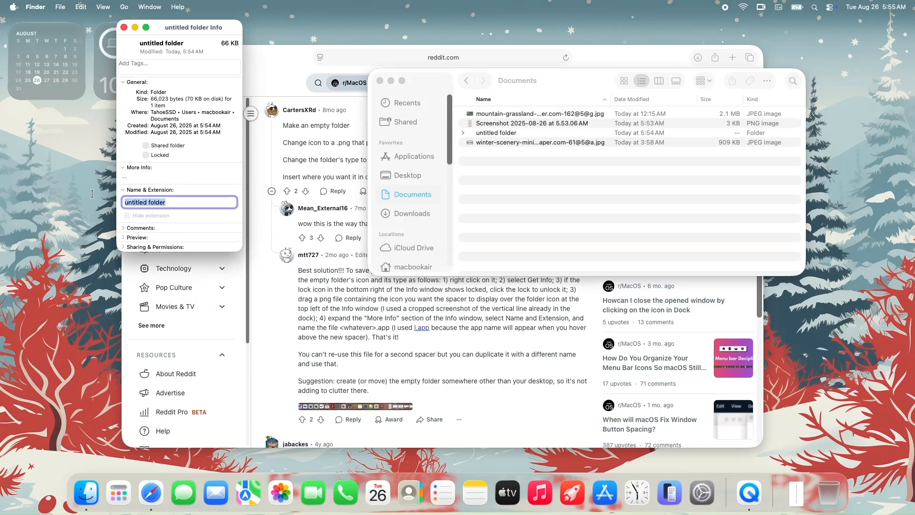
pyautogui.moveTo(139, 201)
pyautogui.write('l')
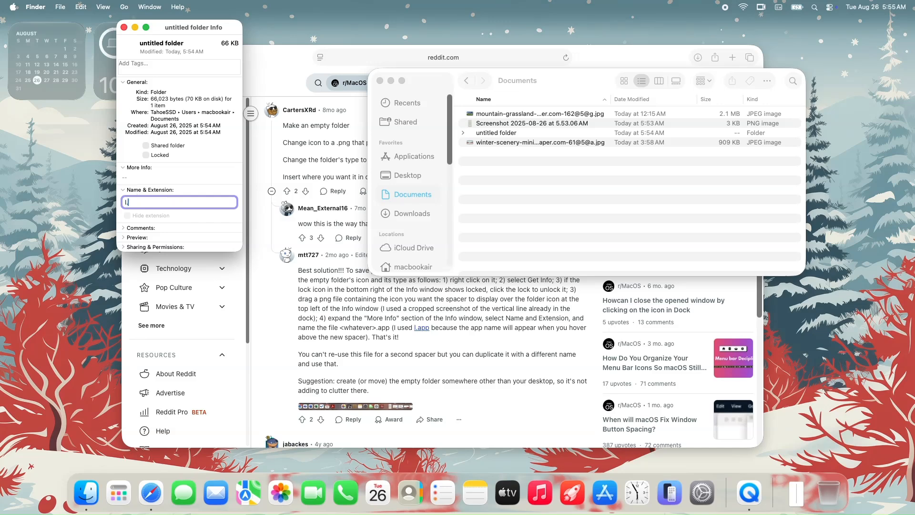
pyautogui.write('.app')
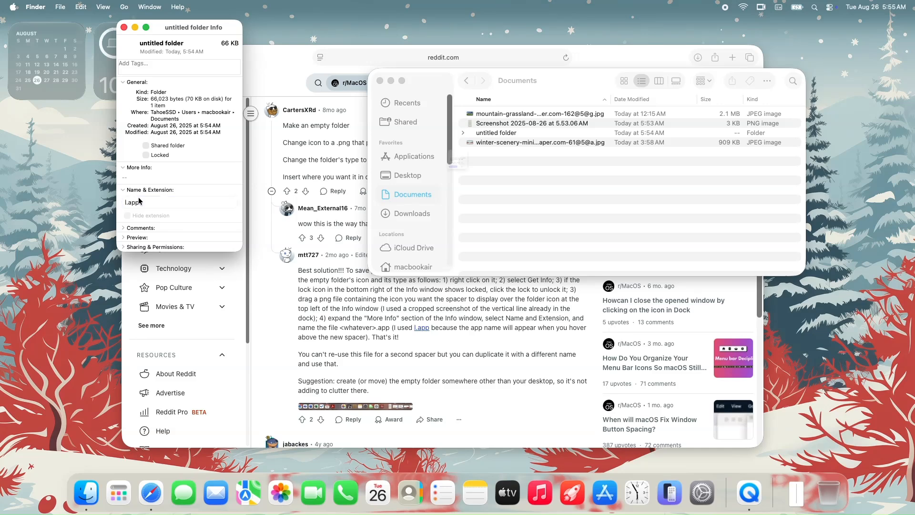
pyautogui.press('Return')
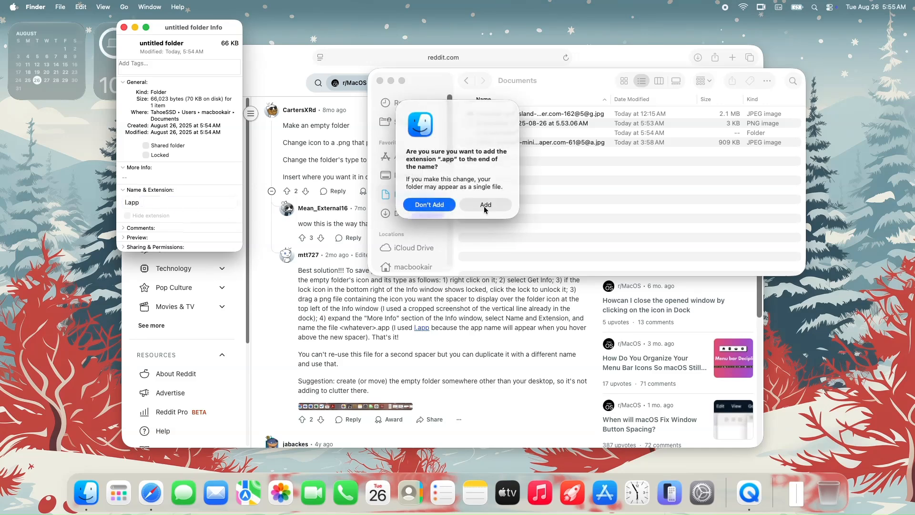
# Step: Accept adding the .app extension and move the l app into the Applications folder
pyautogui.click(485, 204)
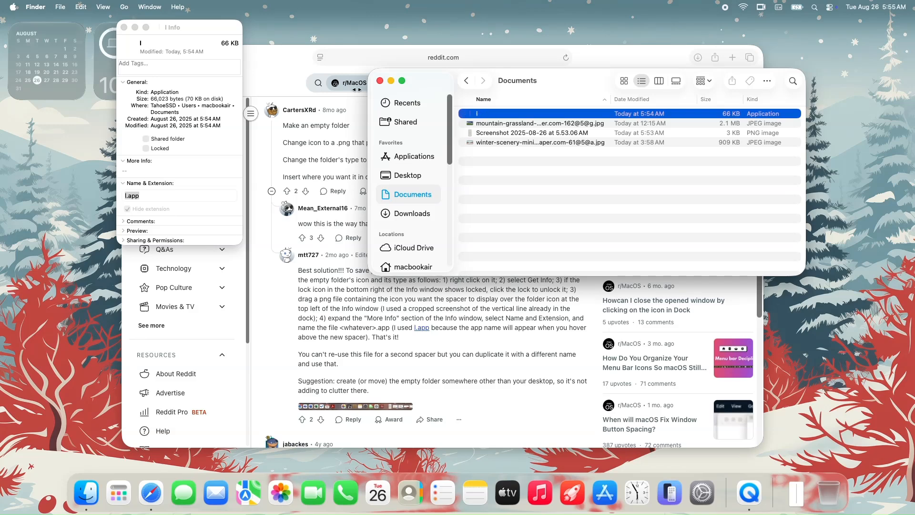
pyautogui.click(124, 27)
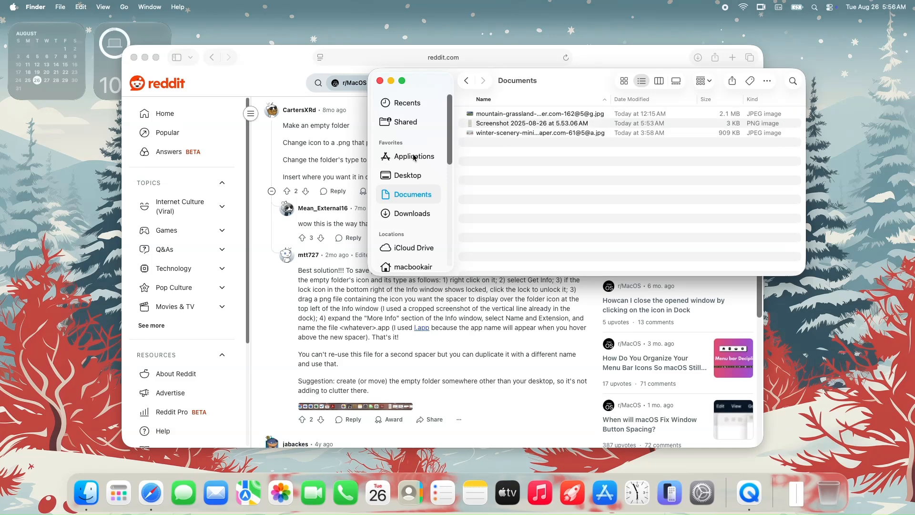
pyautogui.click(415, 156)
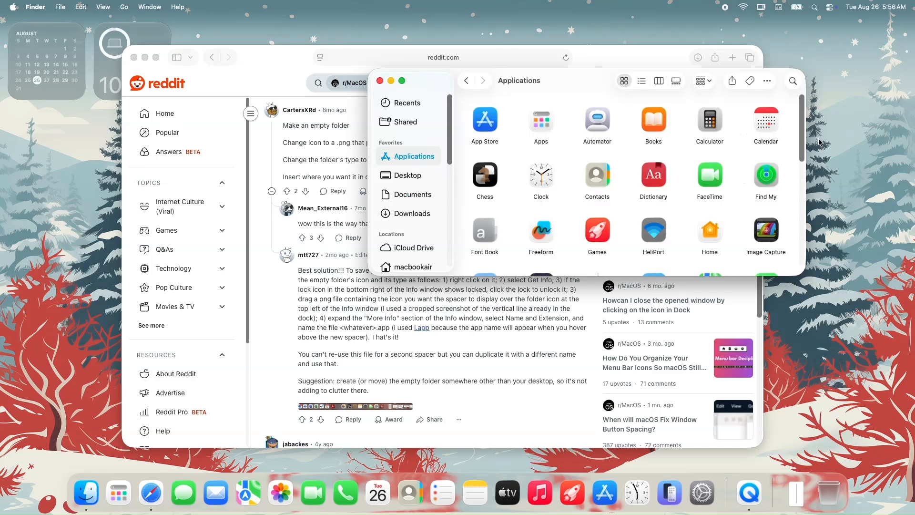
pyautogui.scroll(-3)
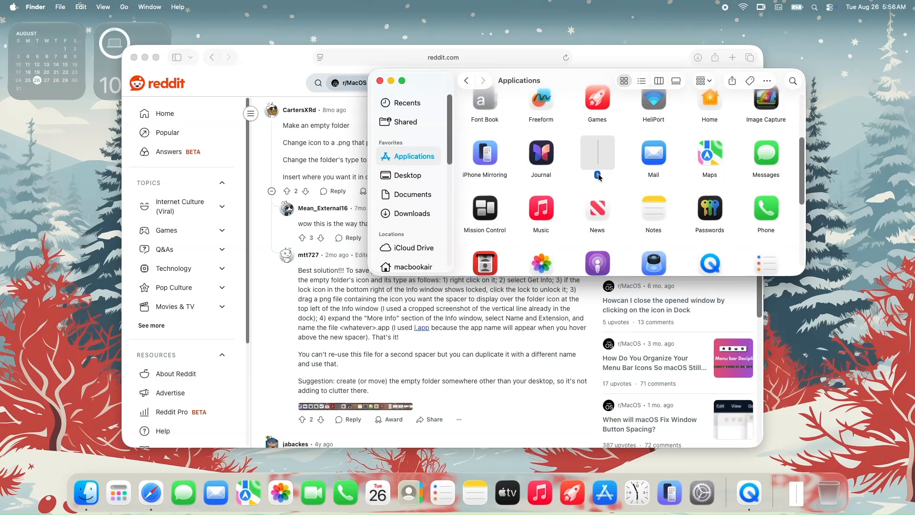
pyautogui.moveTo(379, 504)
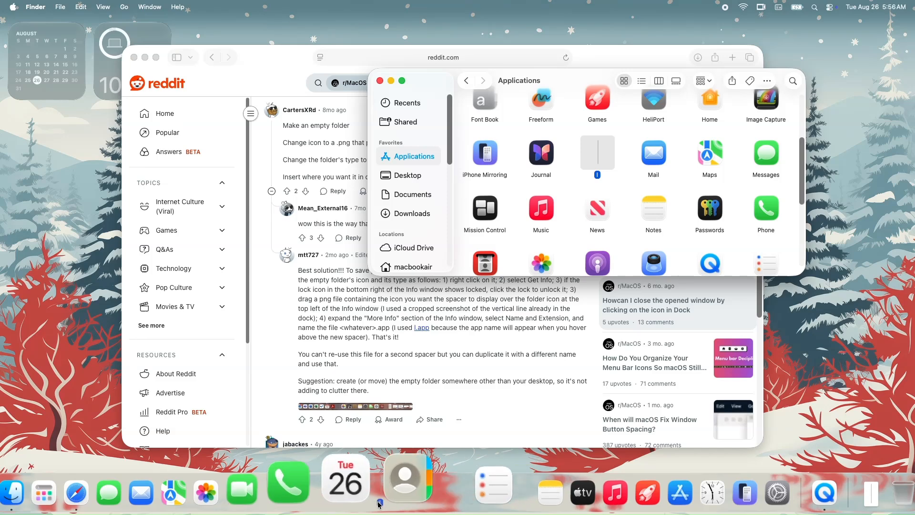
pyautogui.moveTo(229, 504)
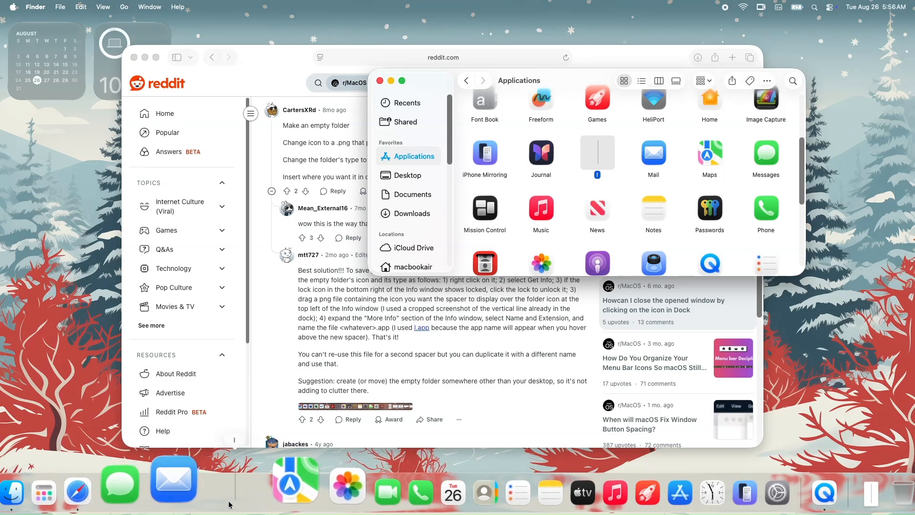
pyautogui.moveTo(232, 450)
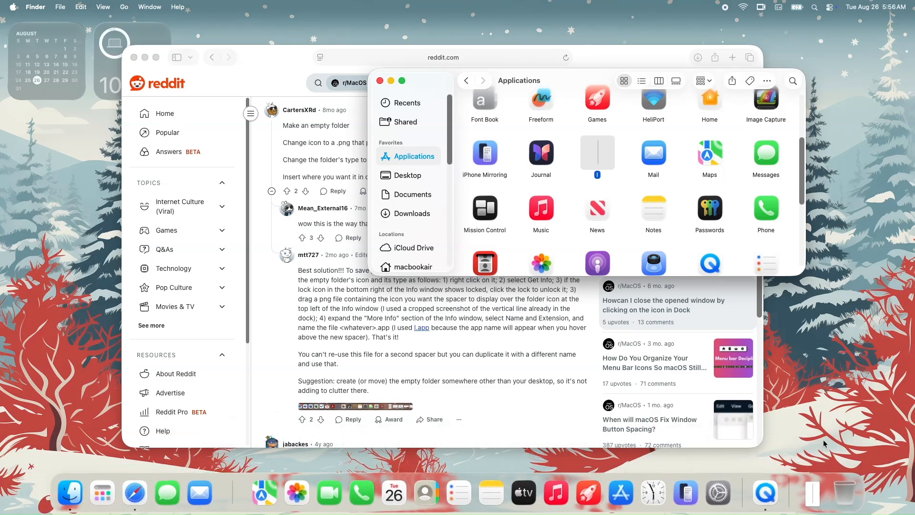
pyautogui.moveTo(473, 377)
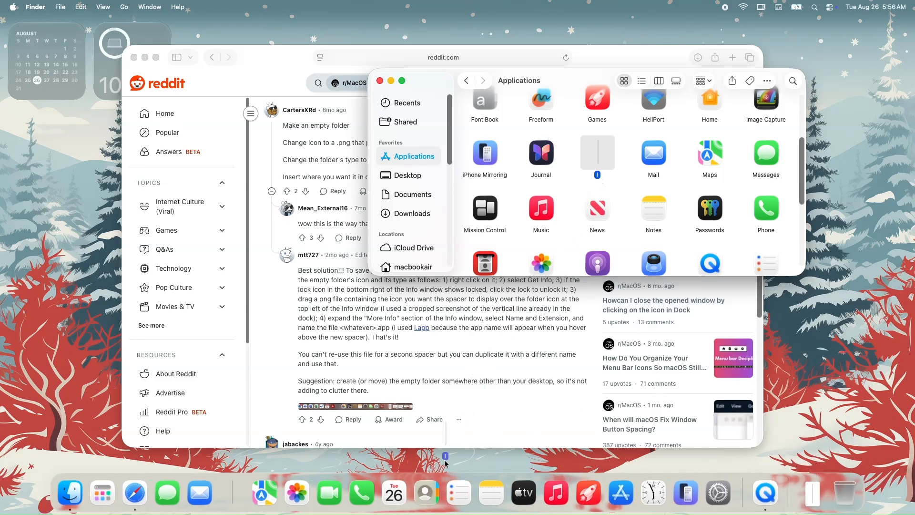
pyautogui.moveTo(452, 322)
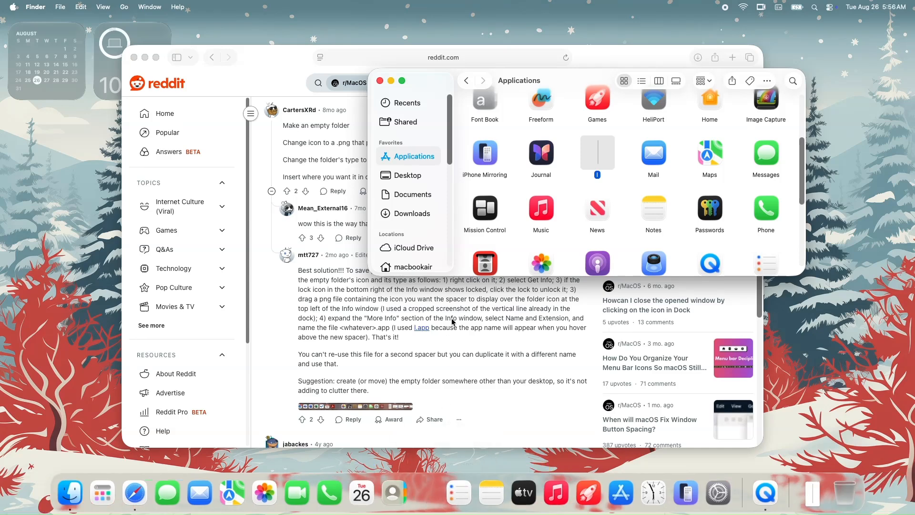
pyautogui.moveTo(431, 410)
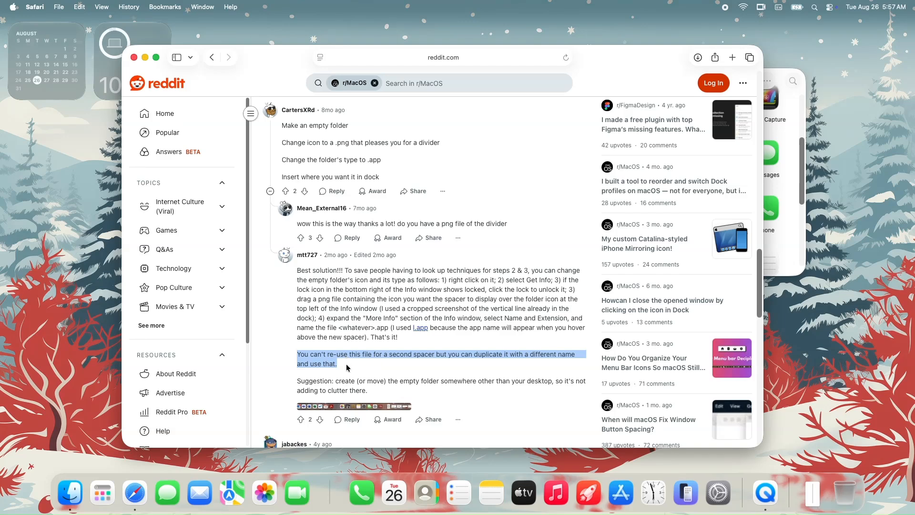
# Step: Duplicate the l spacer app in Applications via its right-click options
pyautogui.click(69, 493)
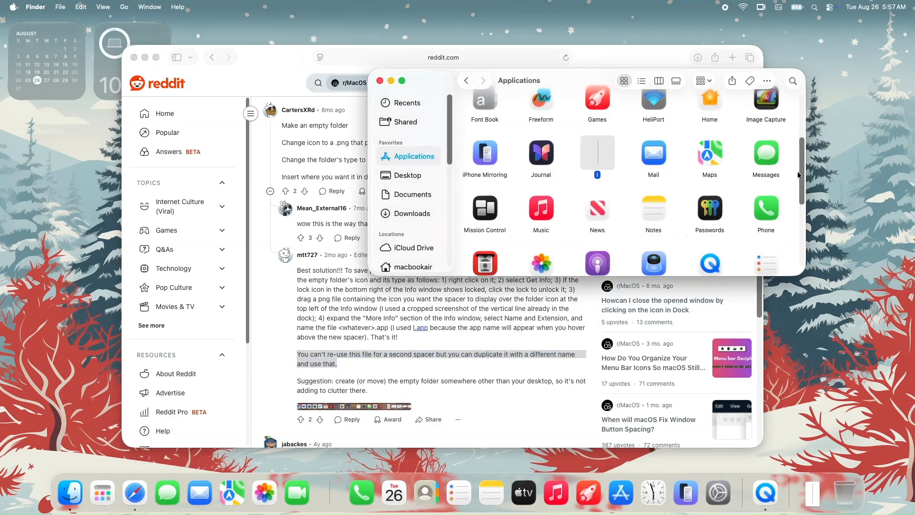
pyautogui.rightClick(597, 154)
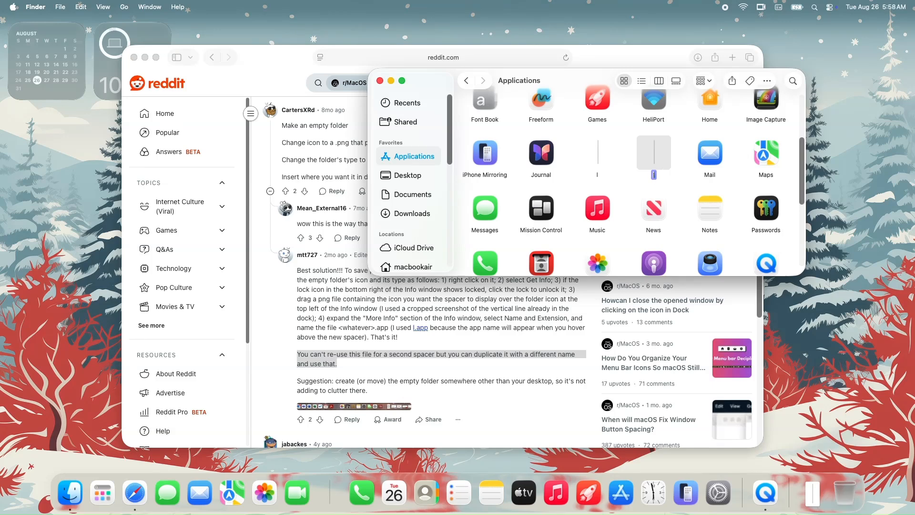
pyautogui.scroll(3)
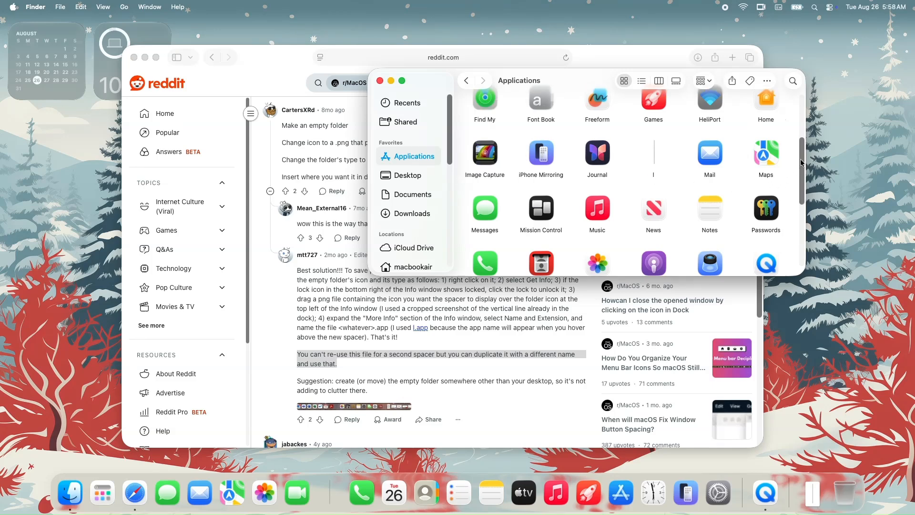
pyautogui.scroll(3)
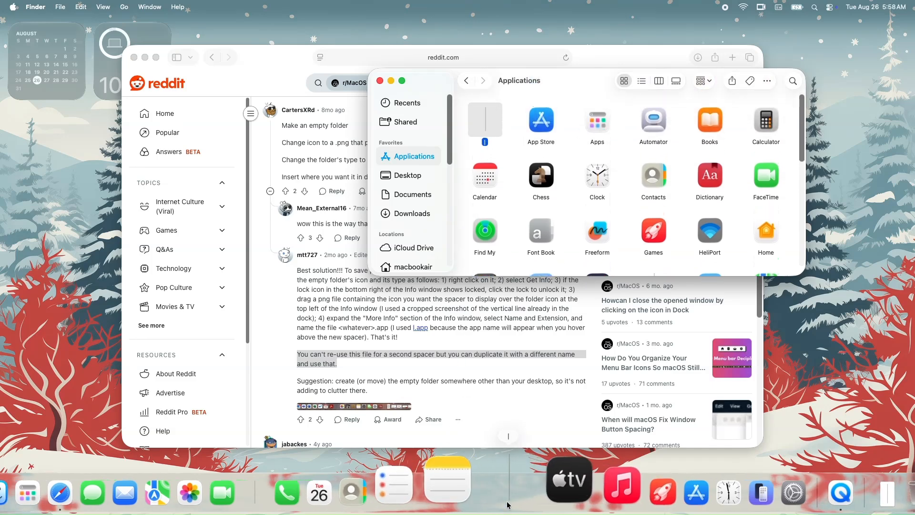
pyautogui.moveTo(382, 80)
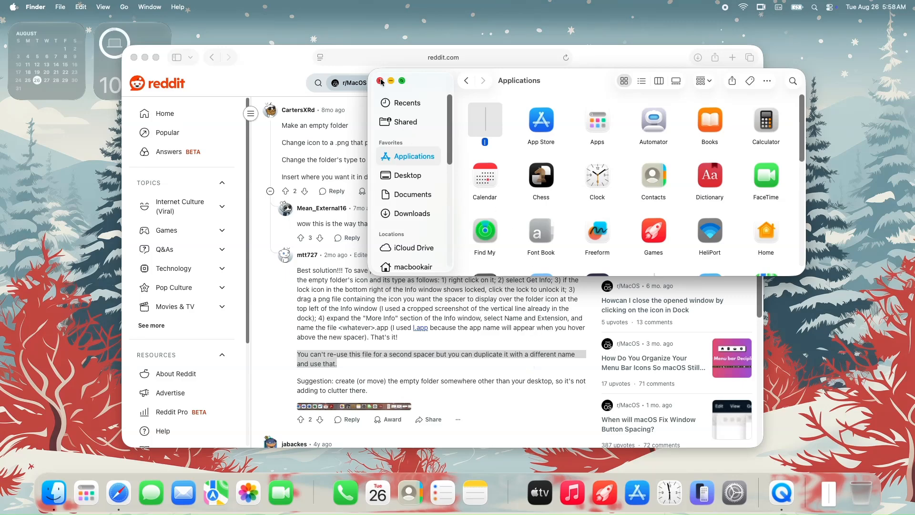
# Step: Close the Applications window, leaving the desktop and Dock with the spacer gap visible
pyautogui.click(381, 80)
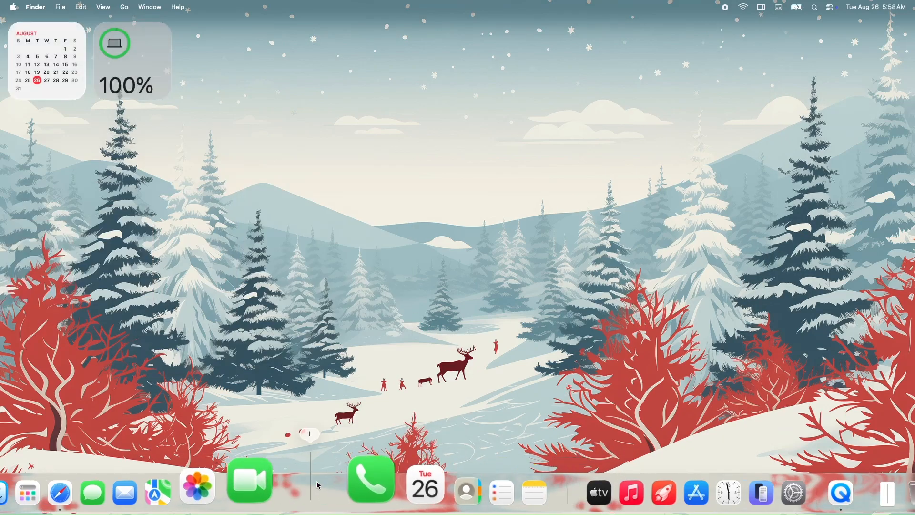
pyautogui.moveTo(559, 478)
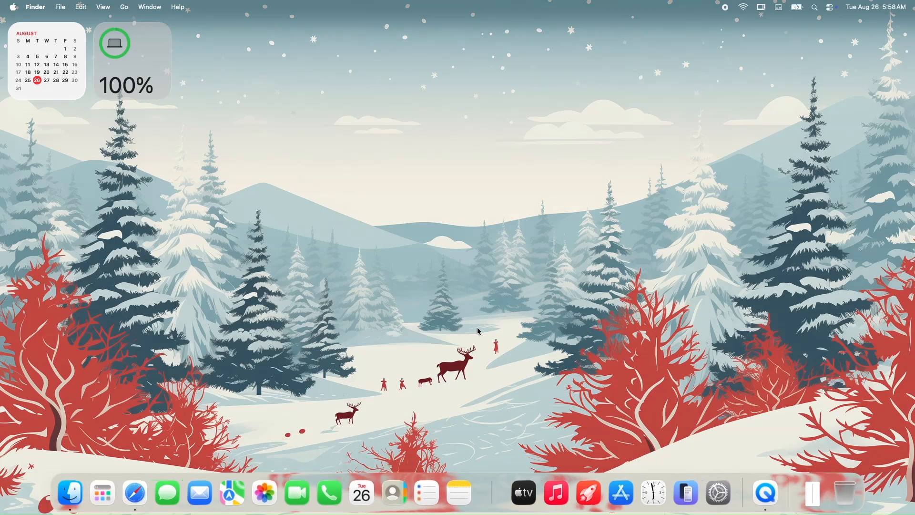
pyautogui.moveTo(673, 194)
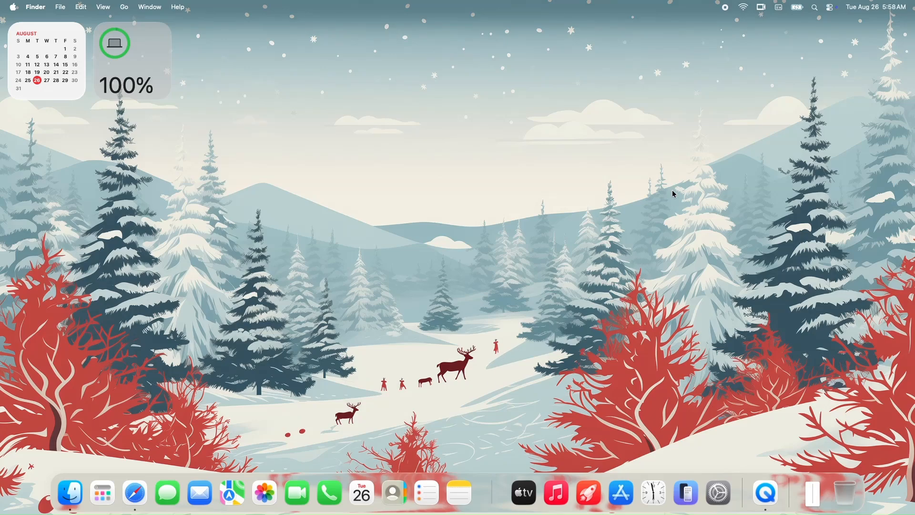